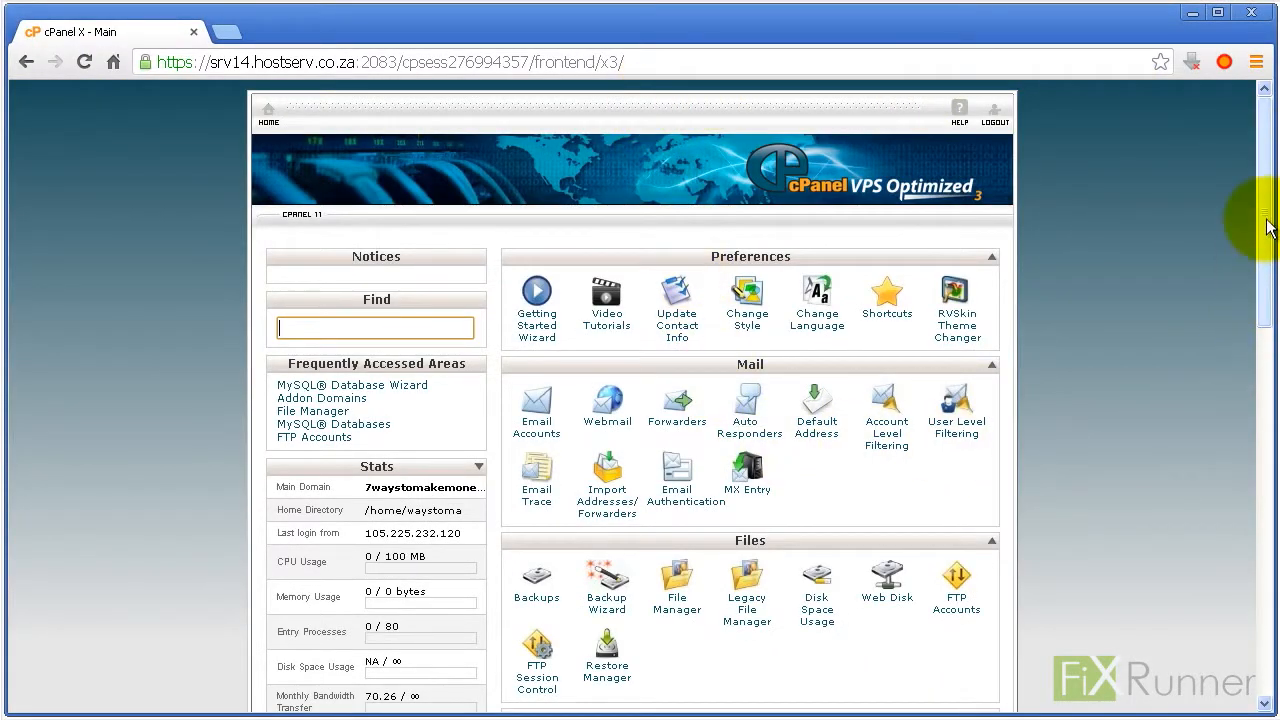
Launch the Softaculous installer from cPanel's Software/Services section
scroll(down, 3)
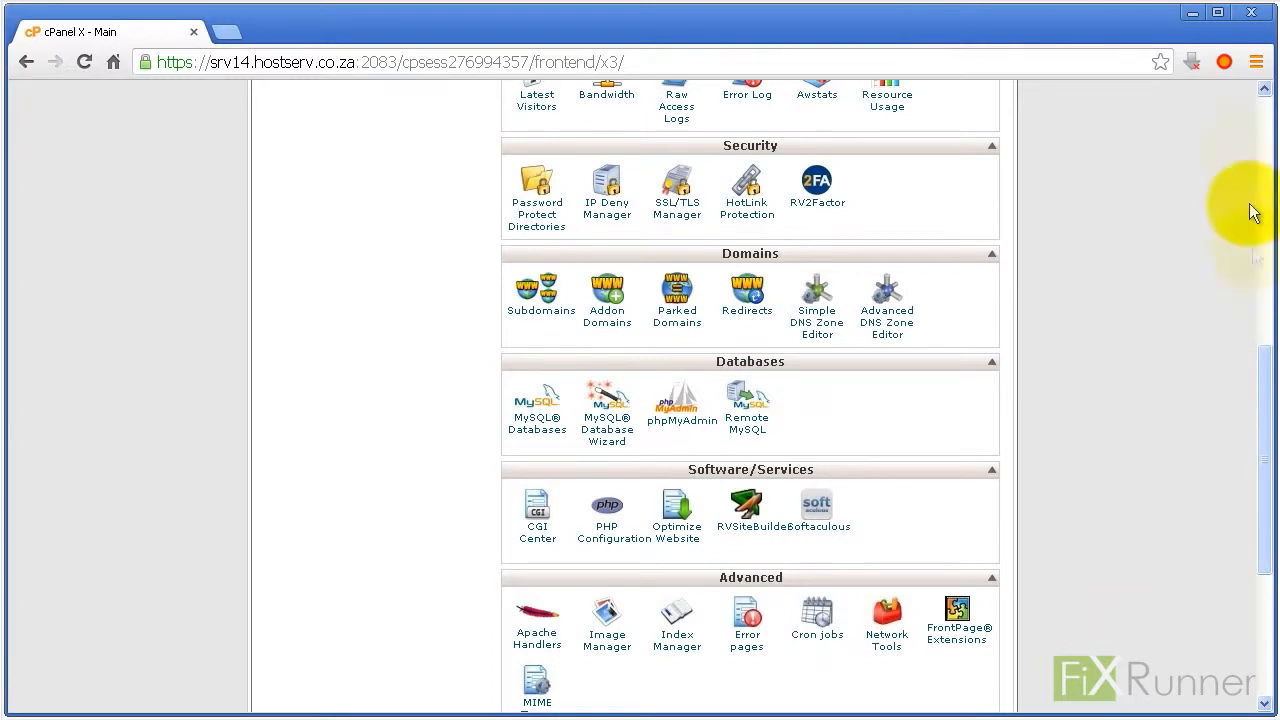
mouse_move(816, 510)
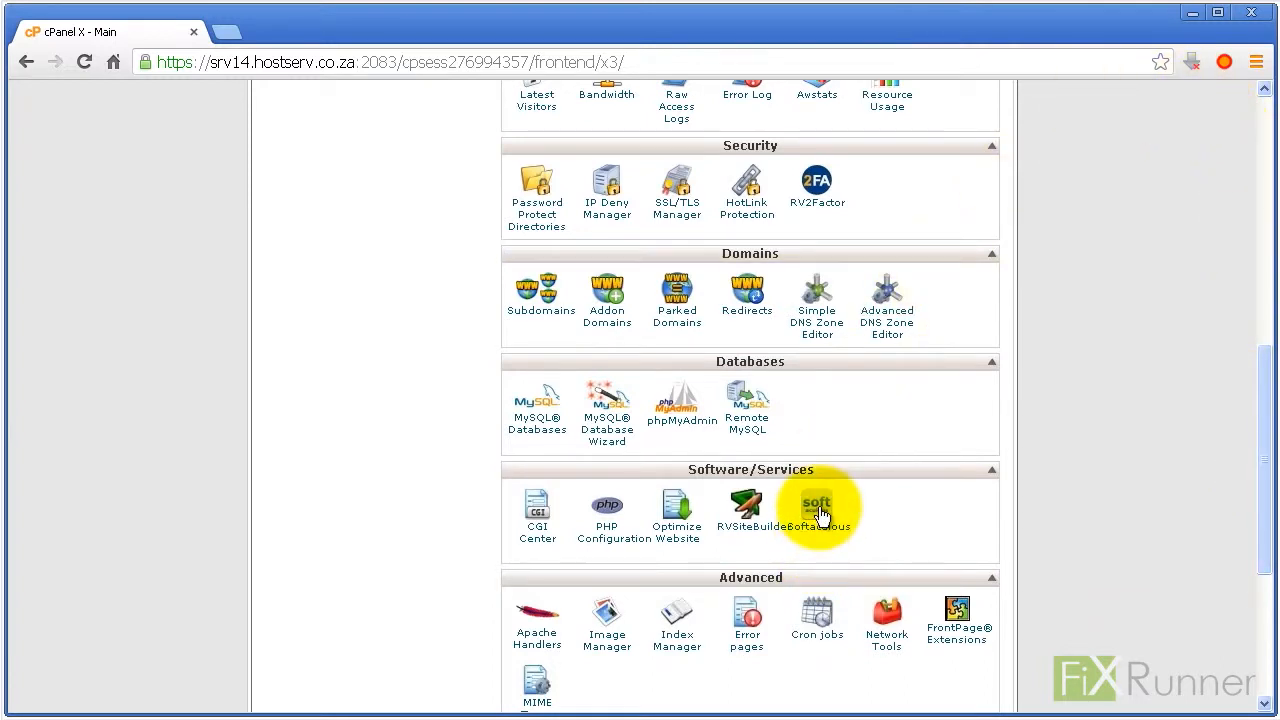
click(816, 510)
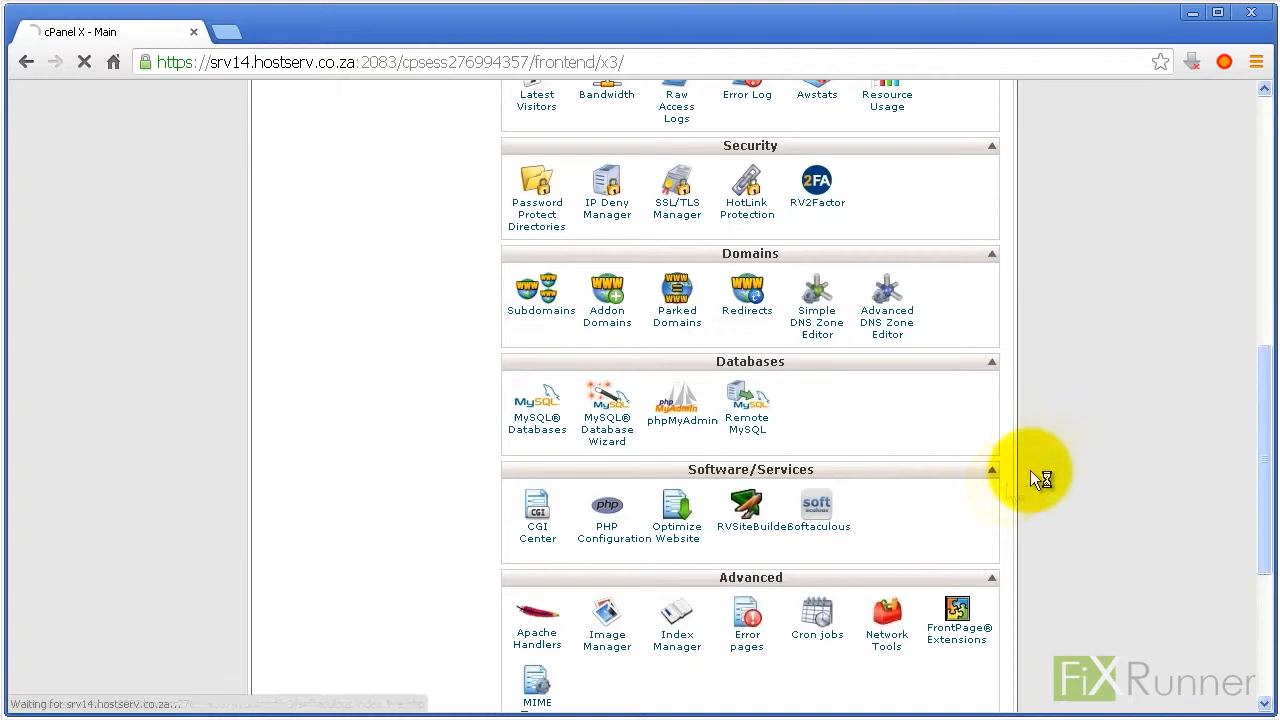
Browse the Blogs category and open the WordPress script overview
click(816, 504)
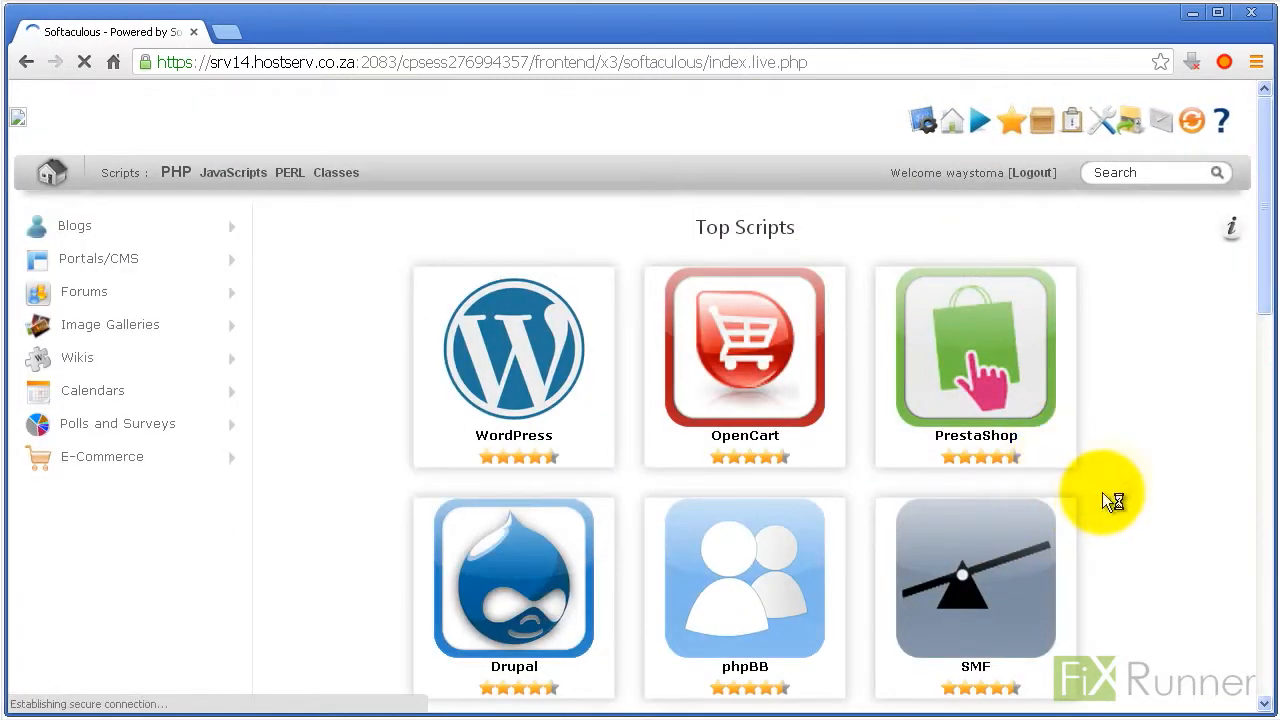
click(74, 224)
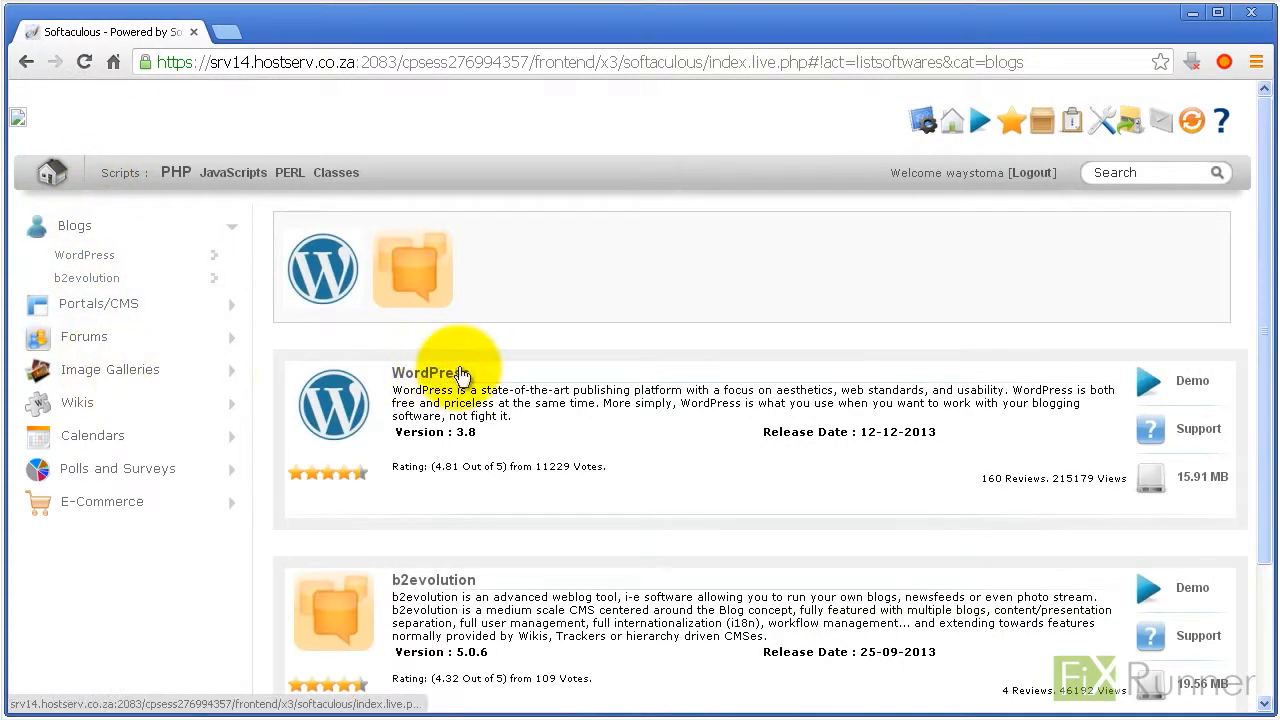
click(430, 374)
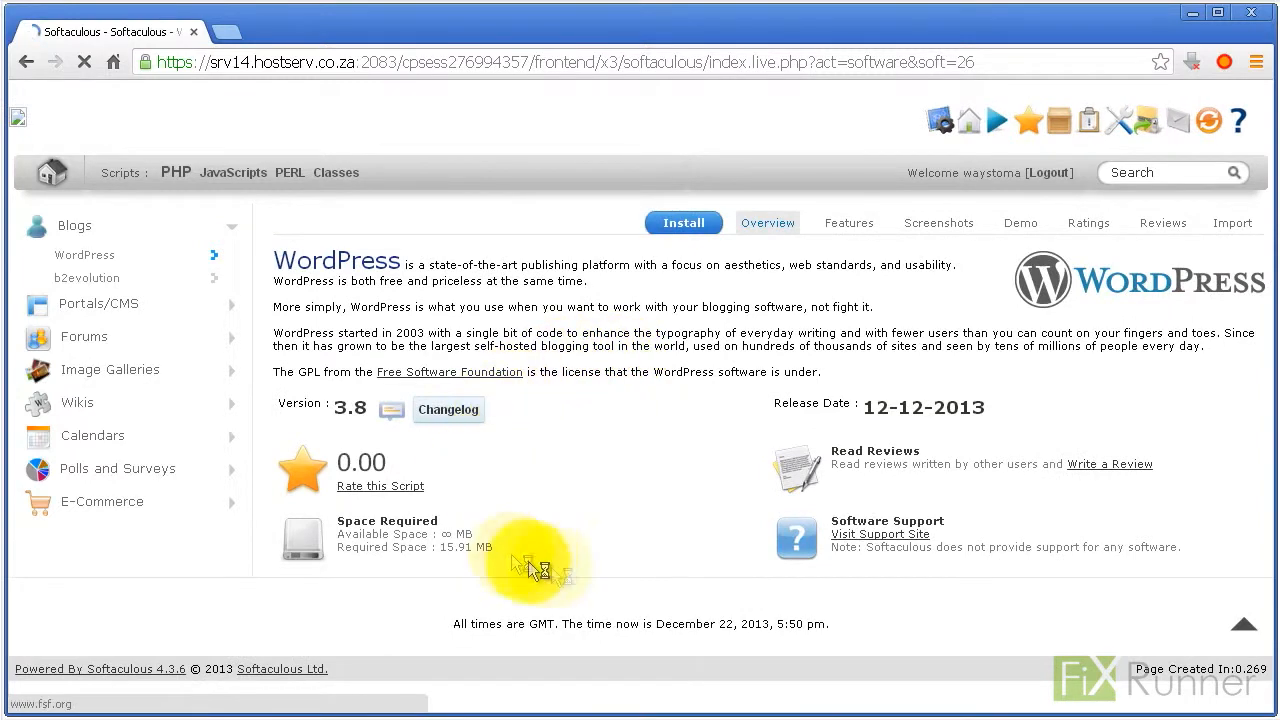
Start a WordPress install on 7waystomakemoney.com with the install directory cleared of 'wp'
click(684, 222)
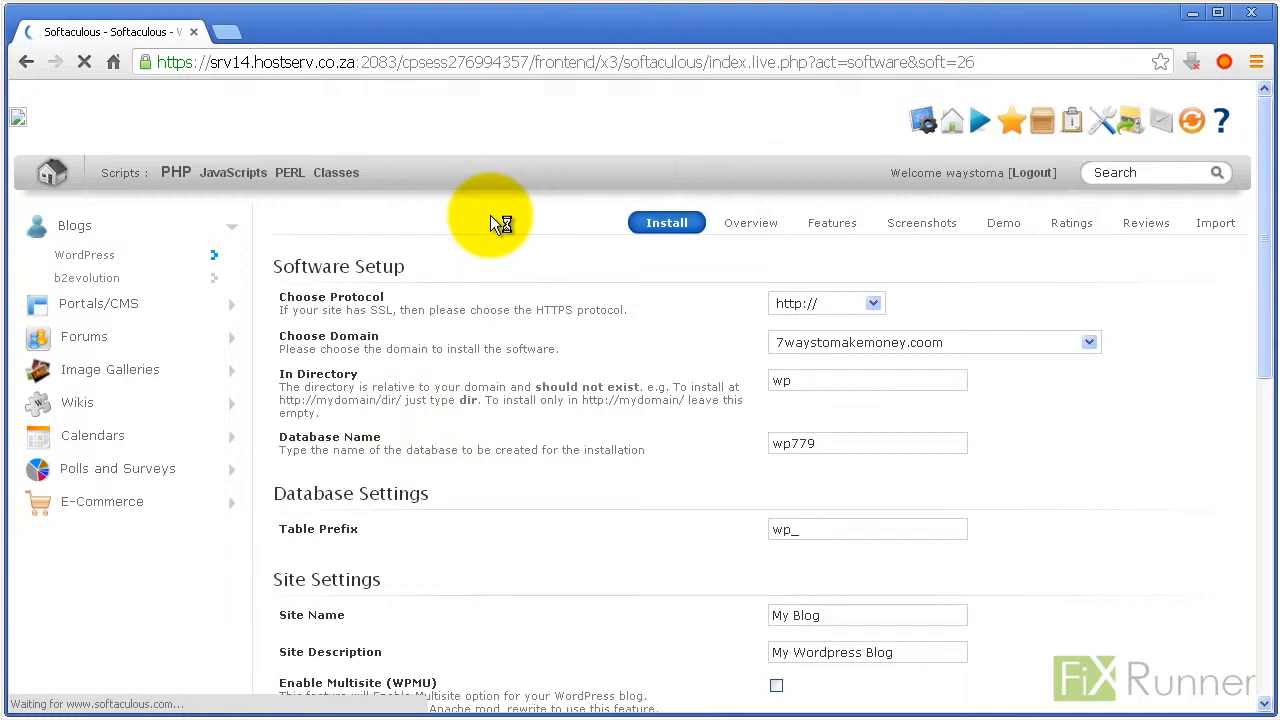
mouse_move(1204, 300)
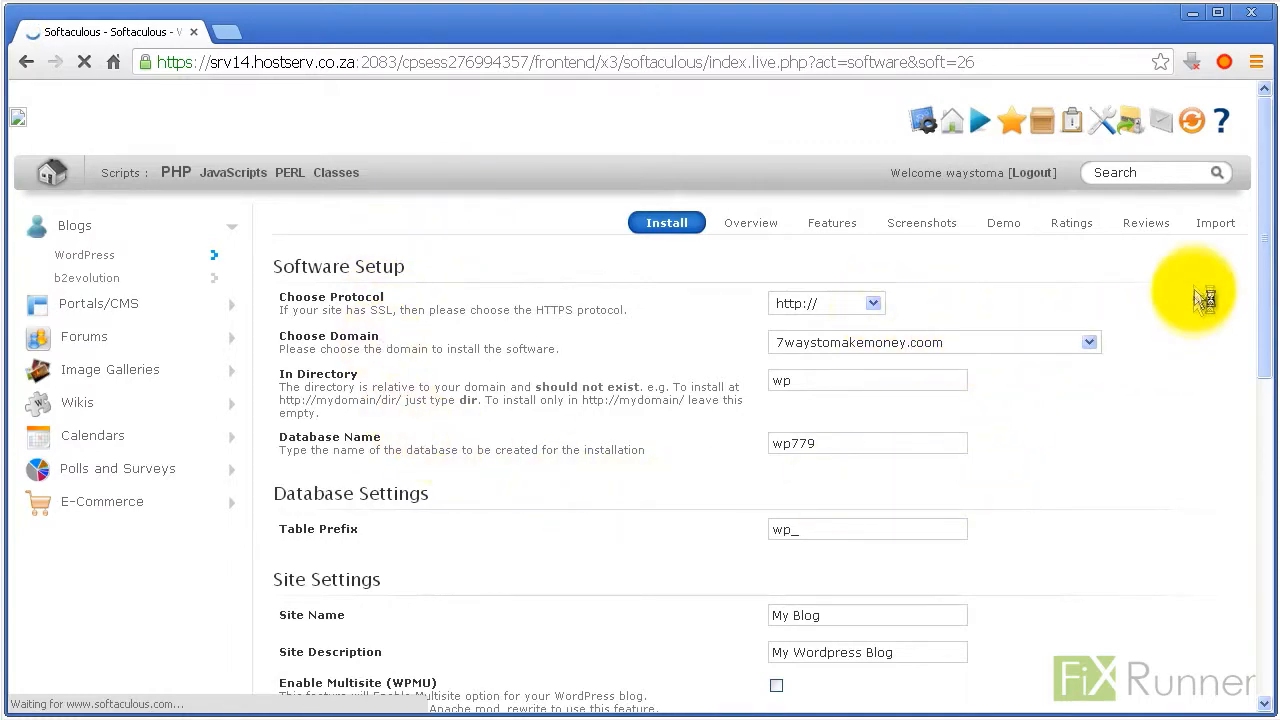
scroll(down, 3)
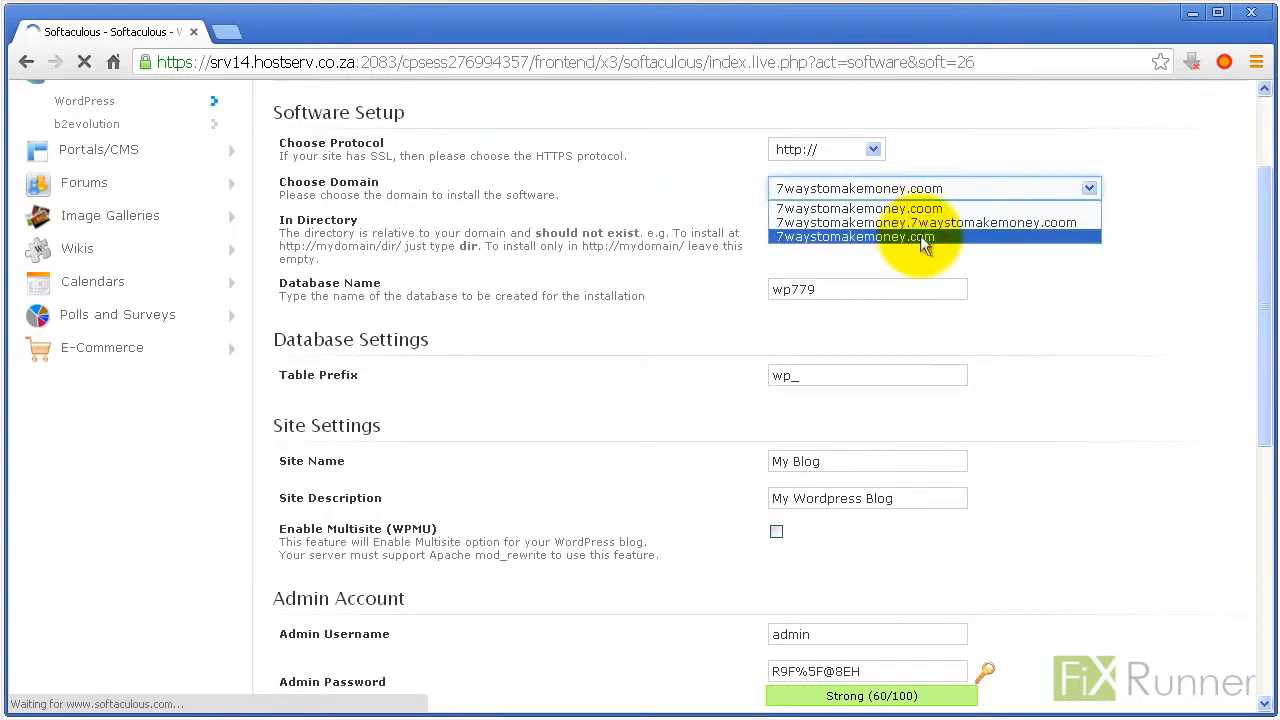
click(854, 236)
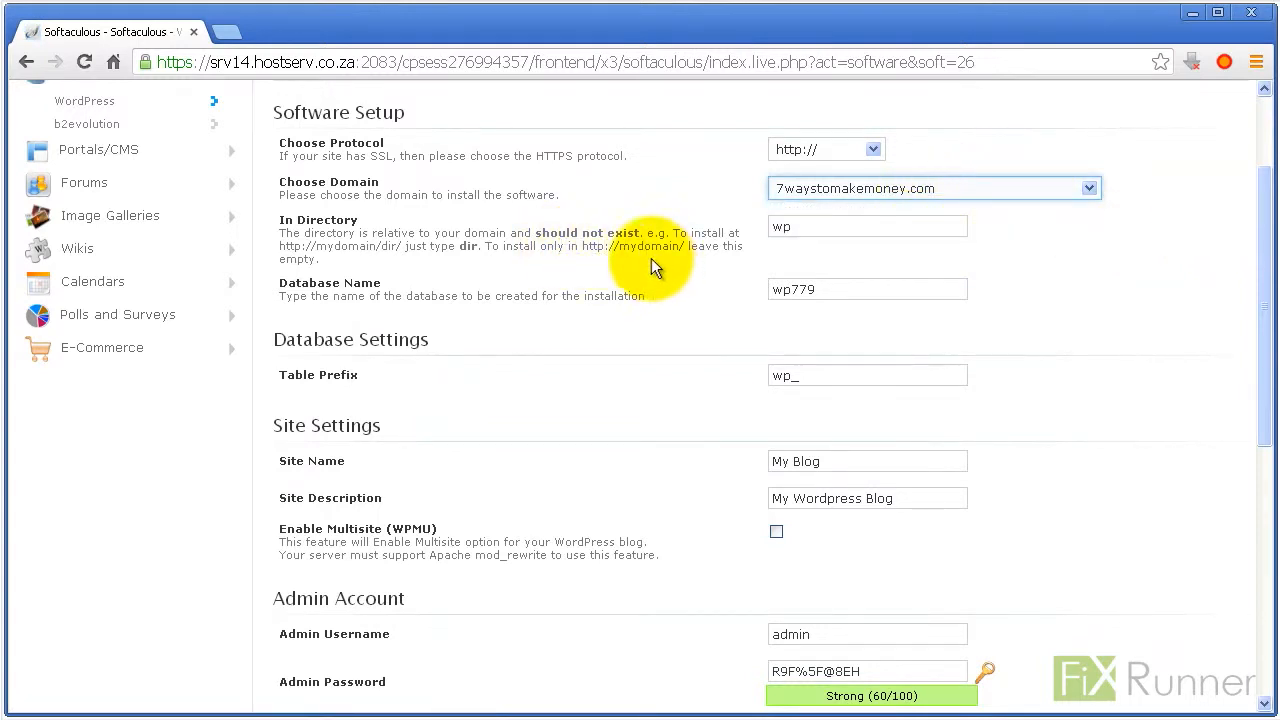
click(868, 226)
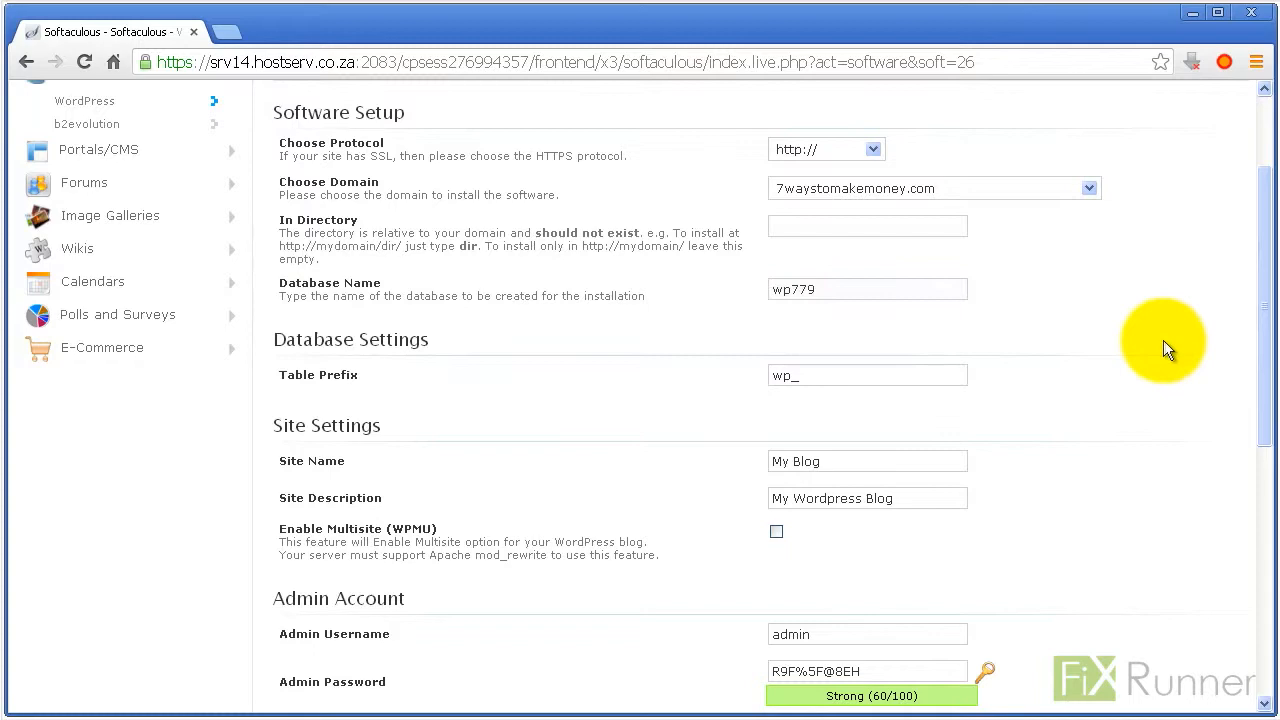
scroll(down, 3)
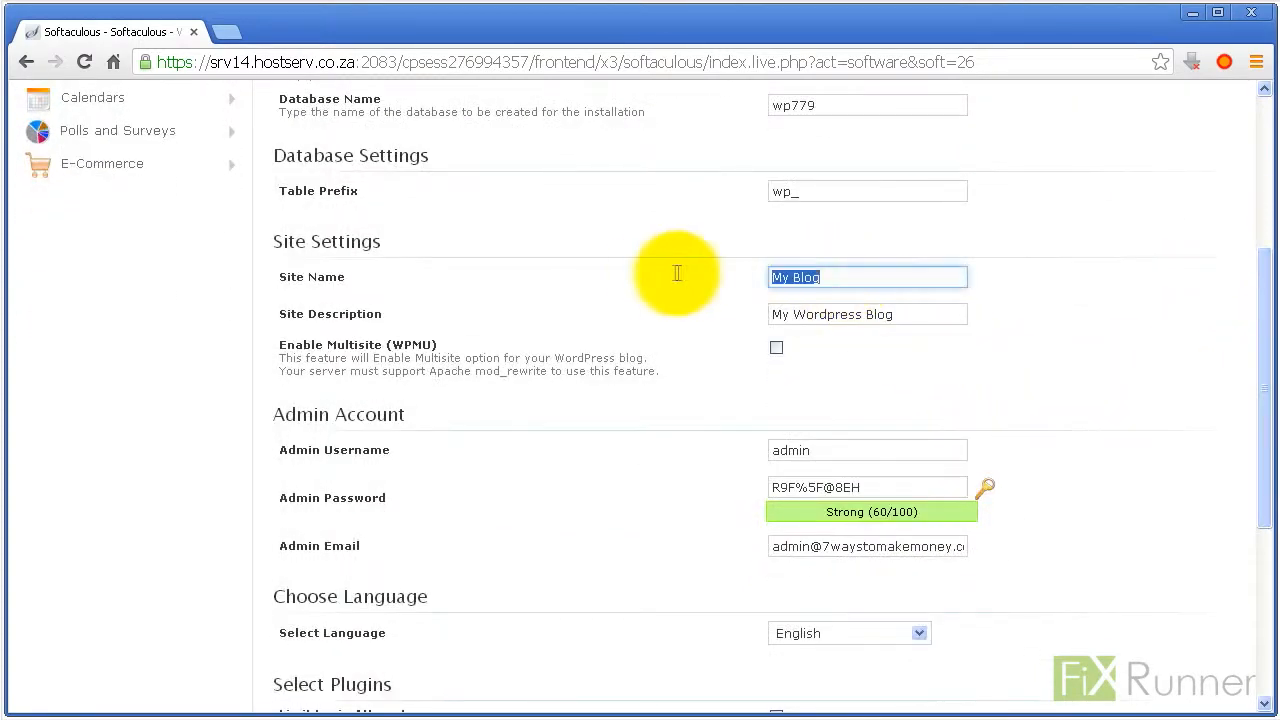
click(868, 314)
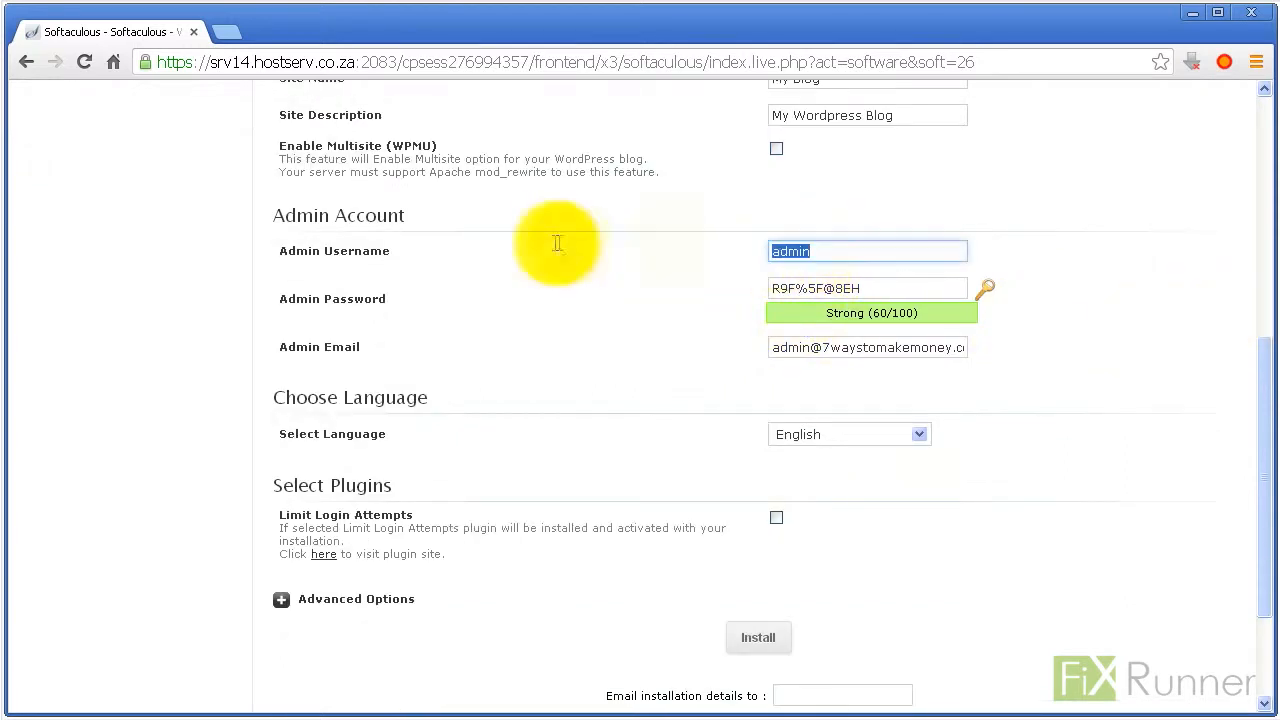
text(myname)
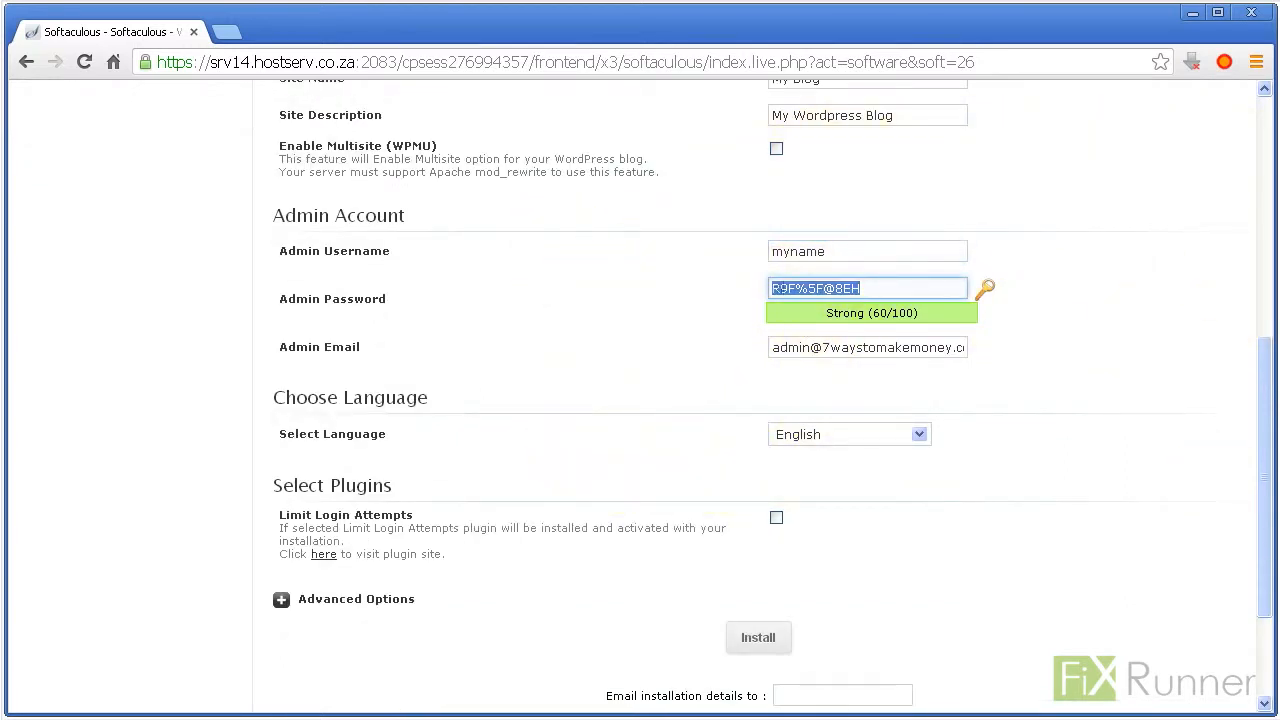
text(inf)
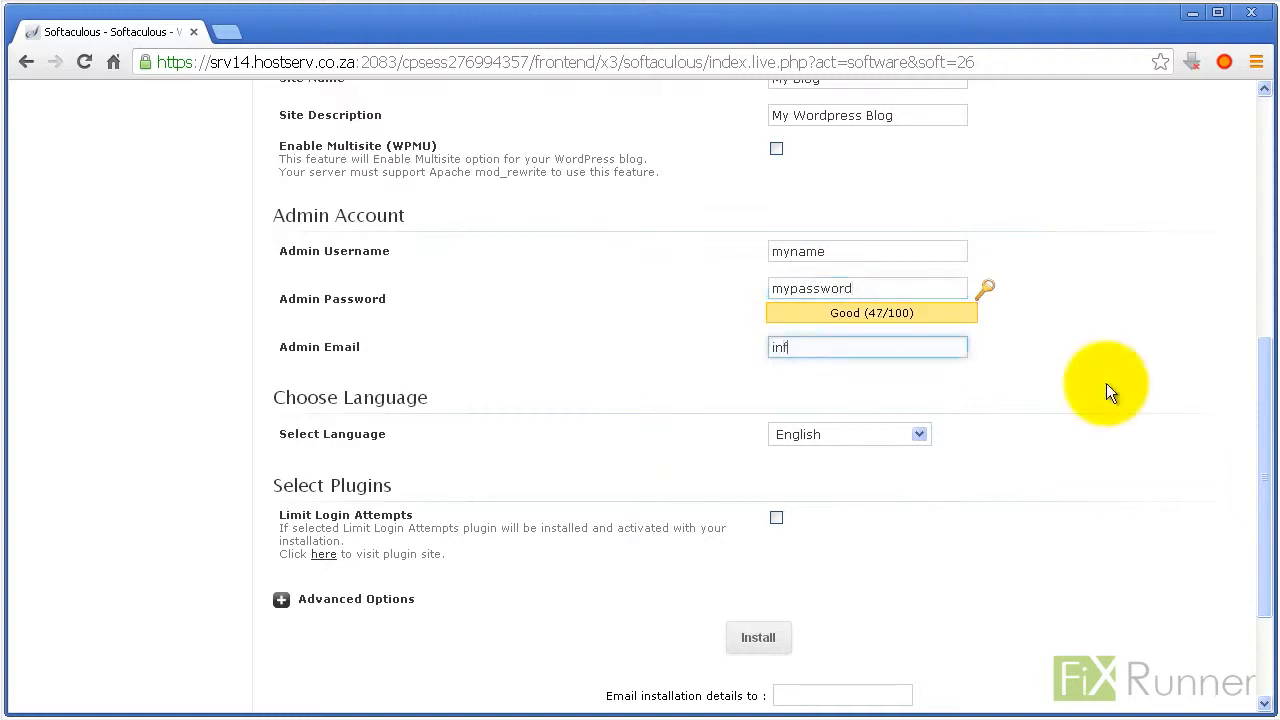